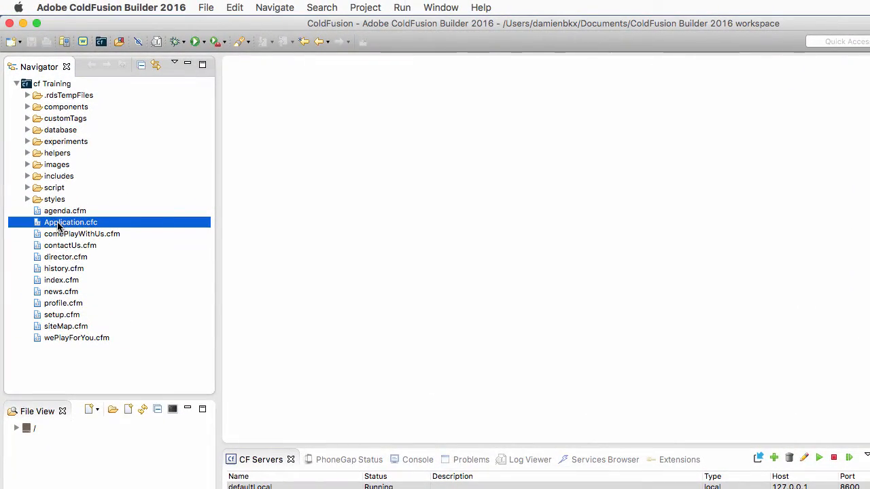
Open Application.cfc and add the comment <!--- OnApplicationStart() method ---> after line 5
double_click(71, 223)
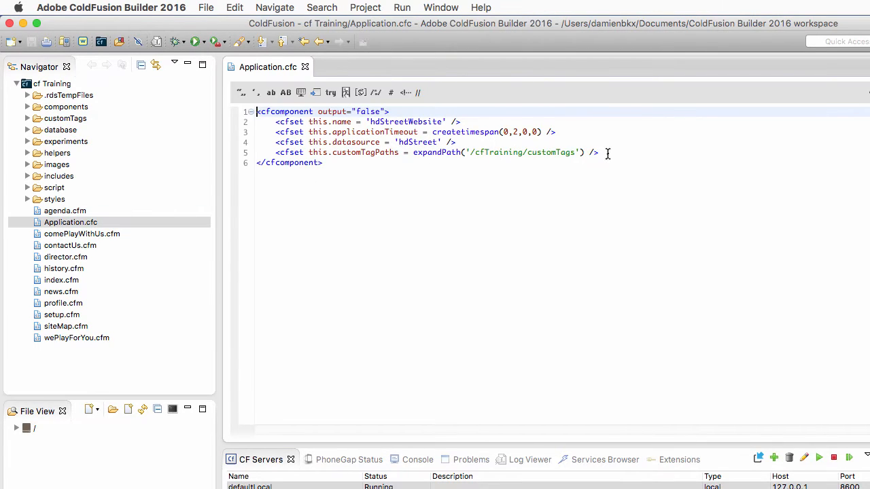
left_click(606, 152)
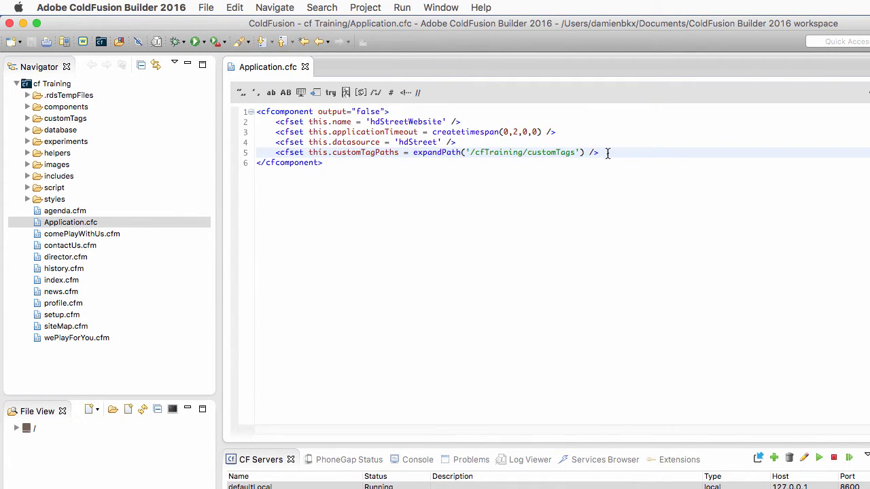
key("Enter")
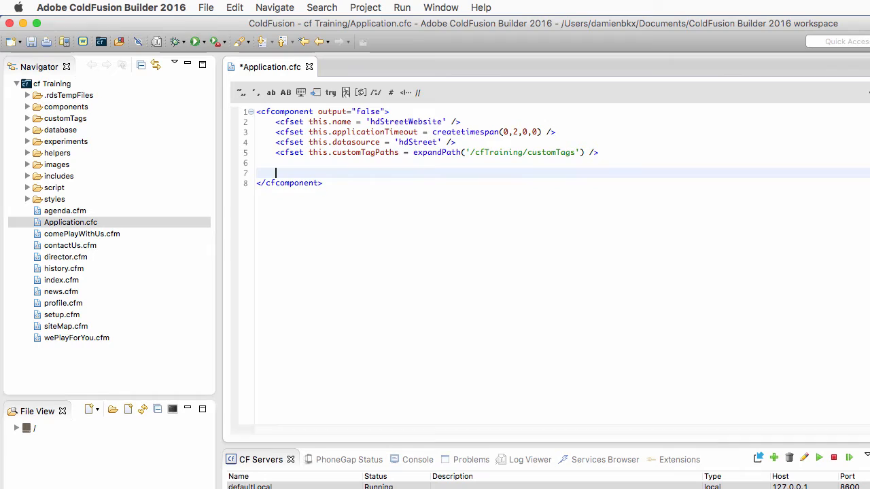
type("<!---")
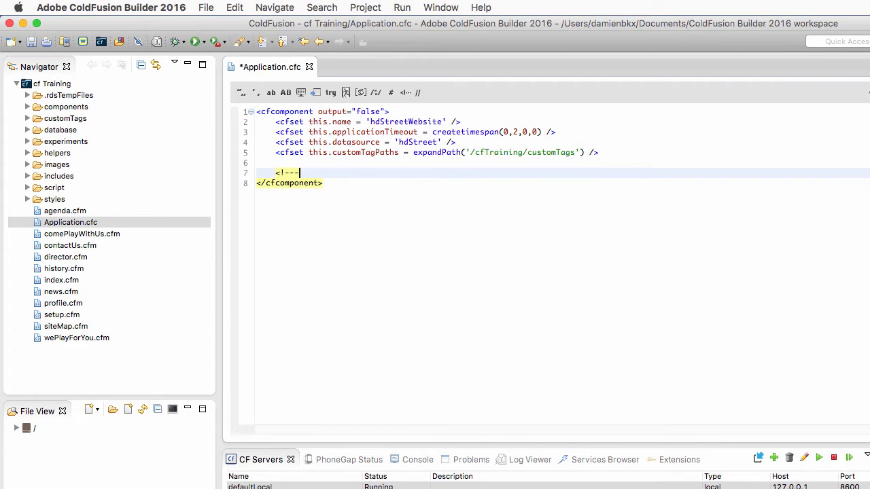
type("-->")
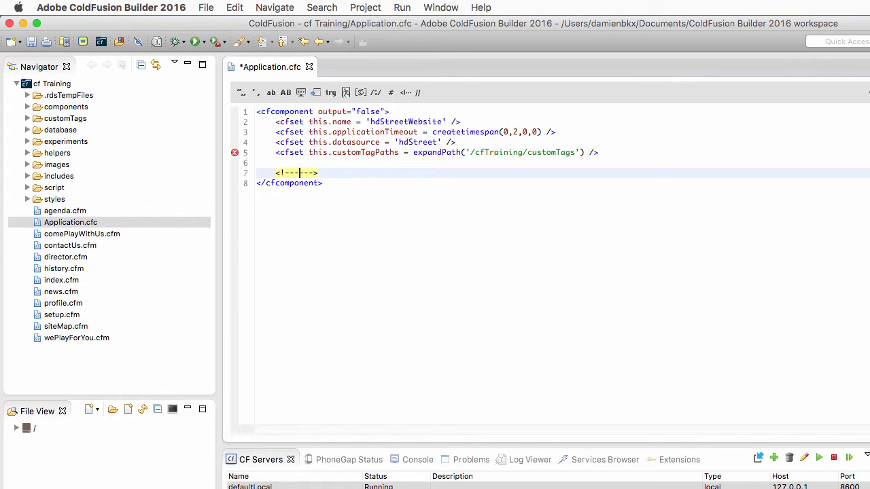
type("OnApplicat")
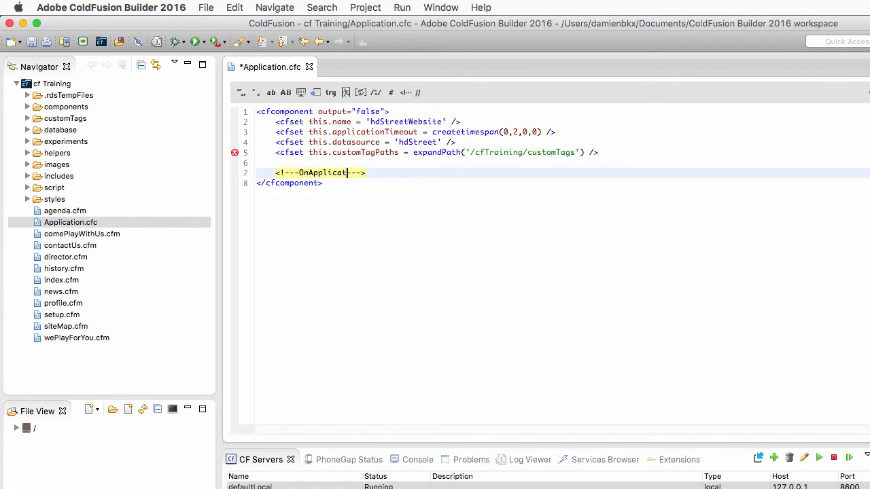
type("ionStart")
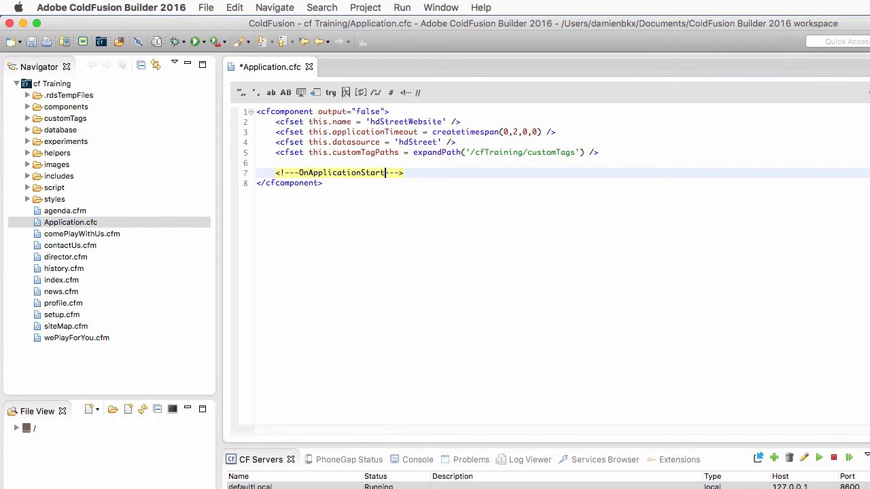
type("() method")
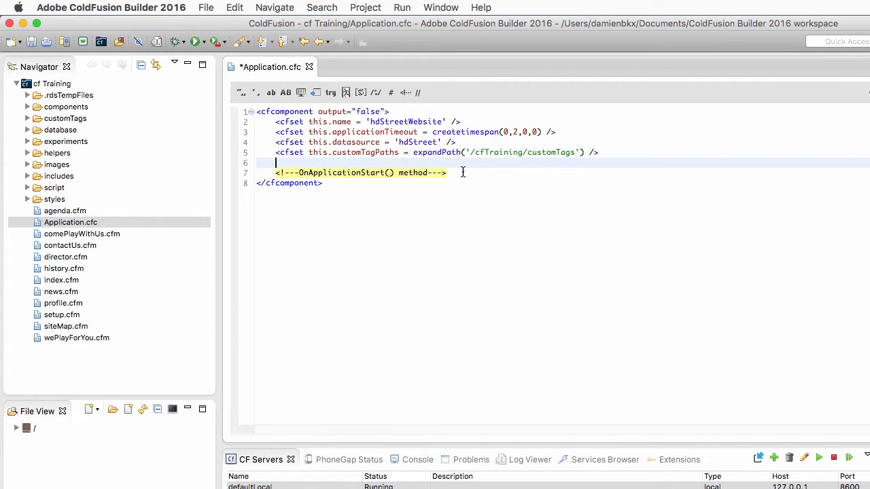
Write a cffunction onApplicationStart with returntype boolean containing <cfreturn true />
type("<cffunction name=\"\" >")
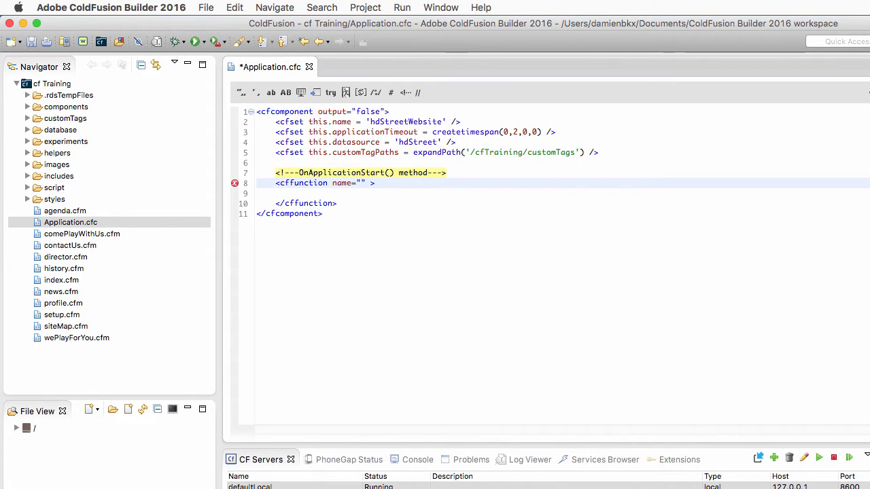
type("onApplicatio")
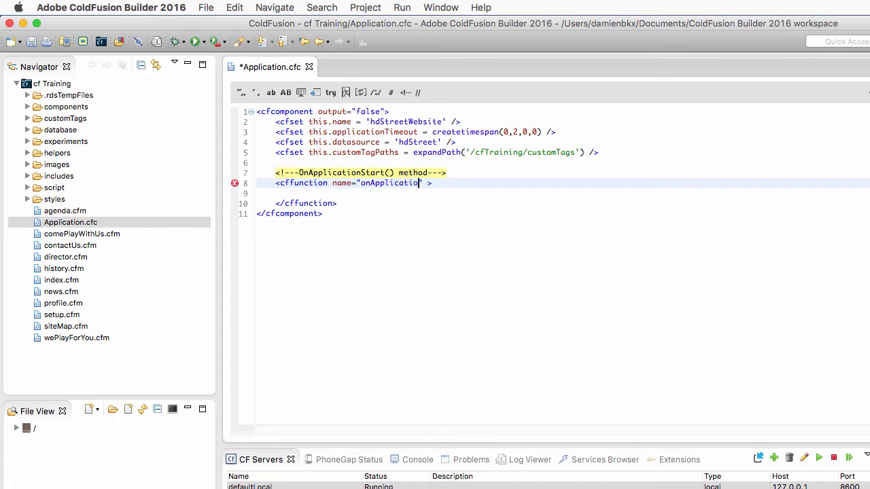
type("Start")
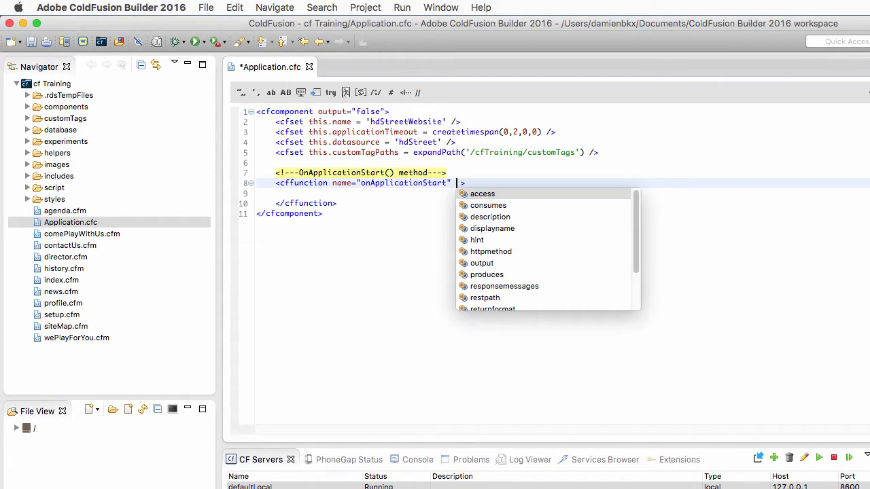
type("returntype=\"boolean")
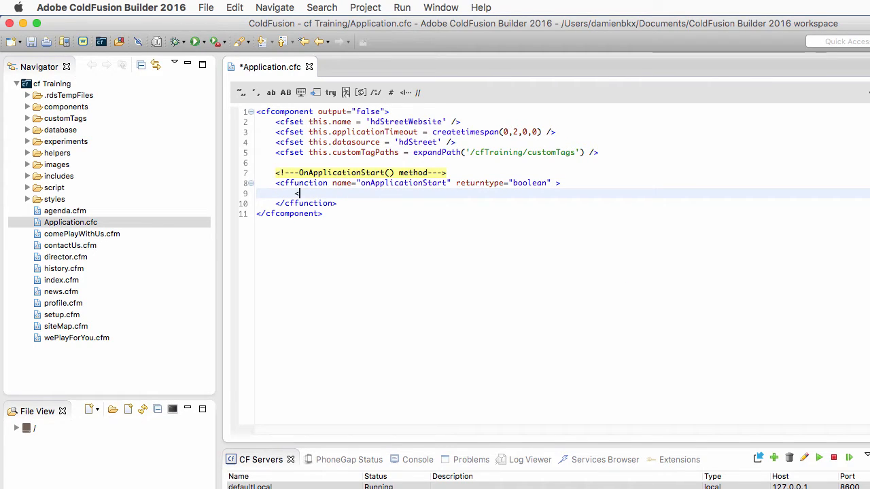
type("<cfreturn")
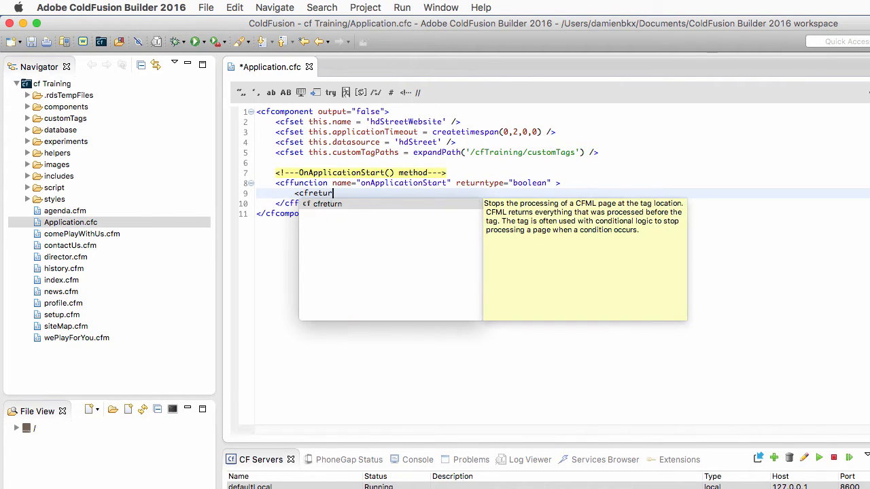
type("true")
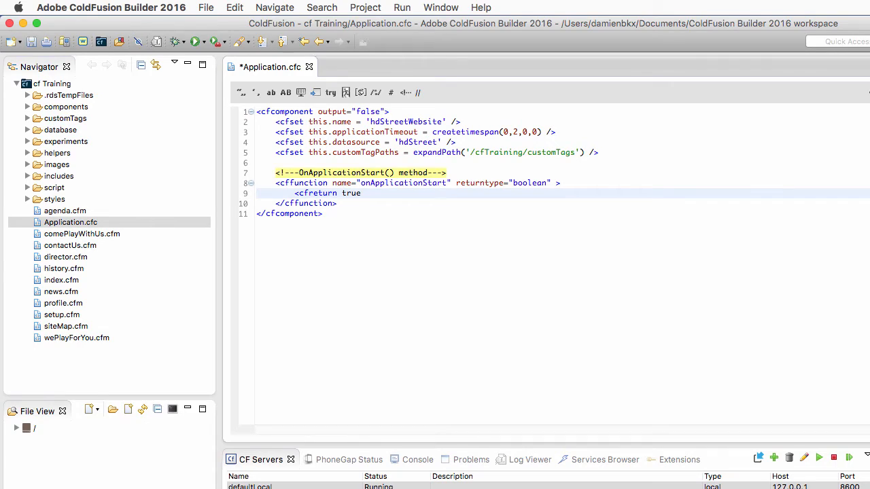
type("/>")
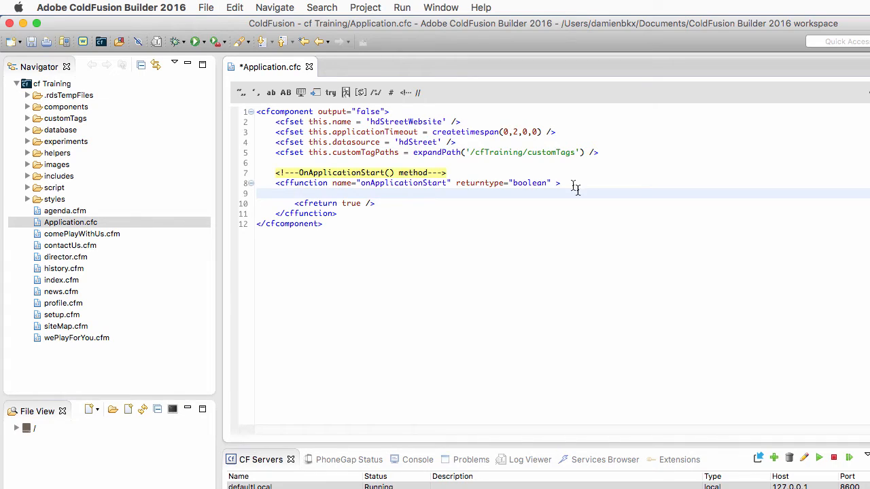
Open history.cfm from the Navigator to review its pageService createObject line
double_click(65, 257)
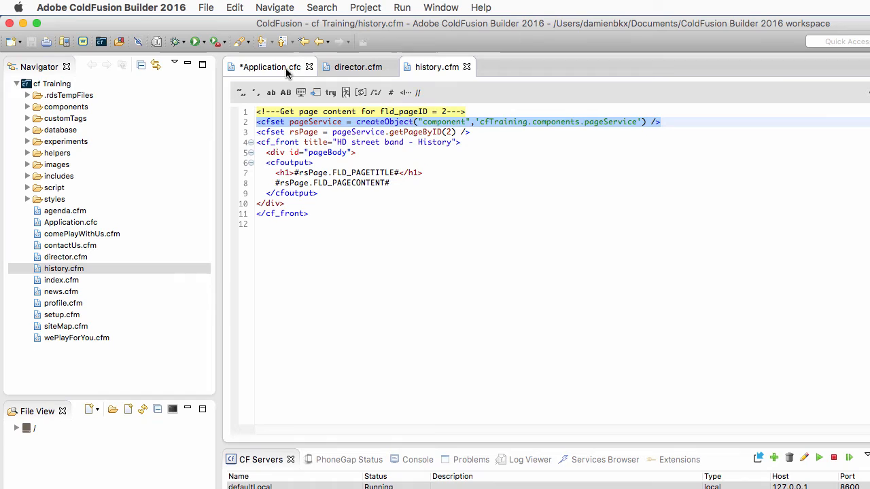
In Application.cfc, start a cfset for application.pageService inside onApplicationStart
left_click(272, 67)
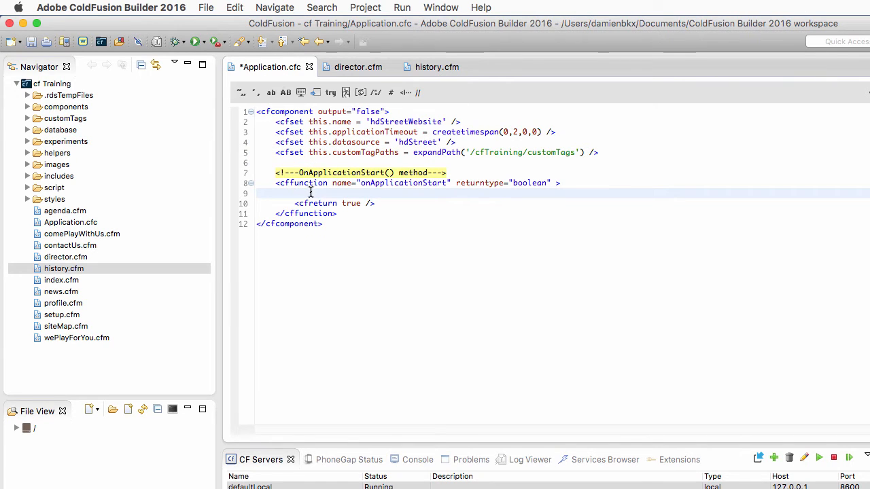
type("<")
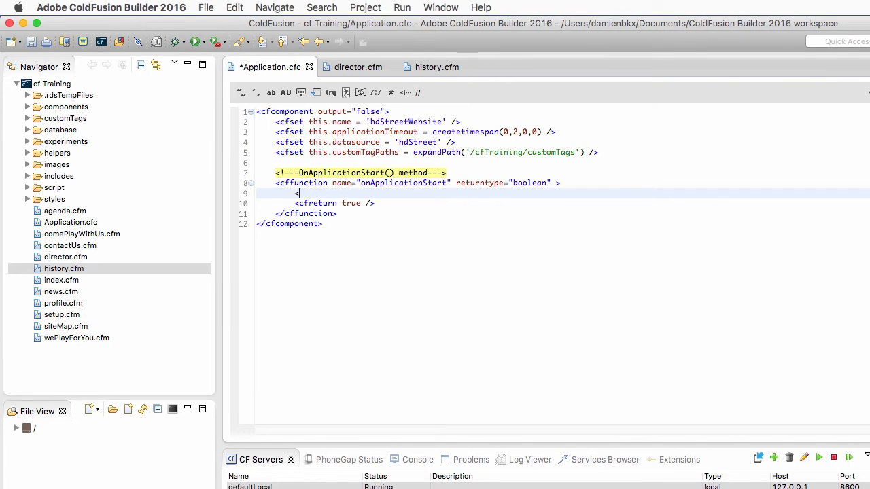
type("<cfset")
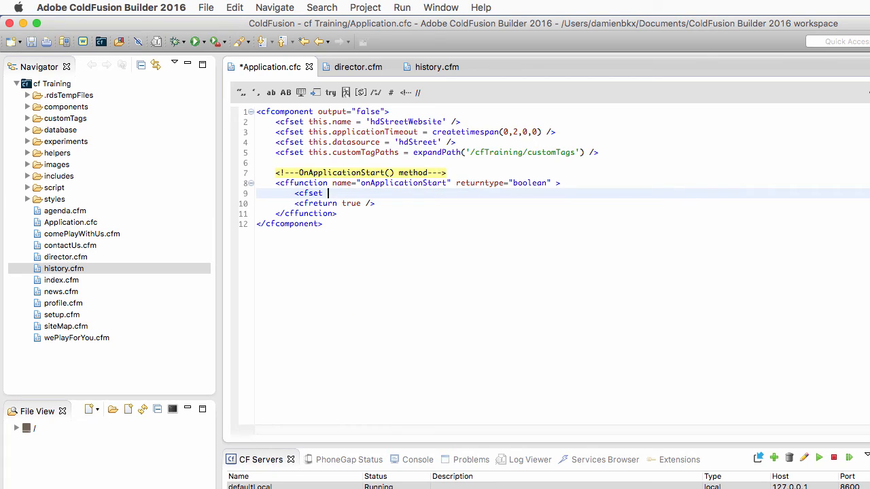
type("/>")
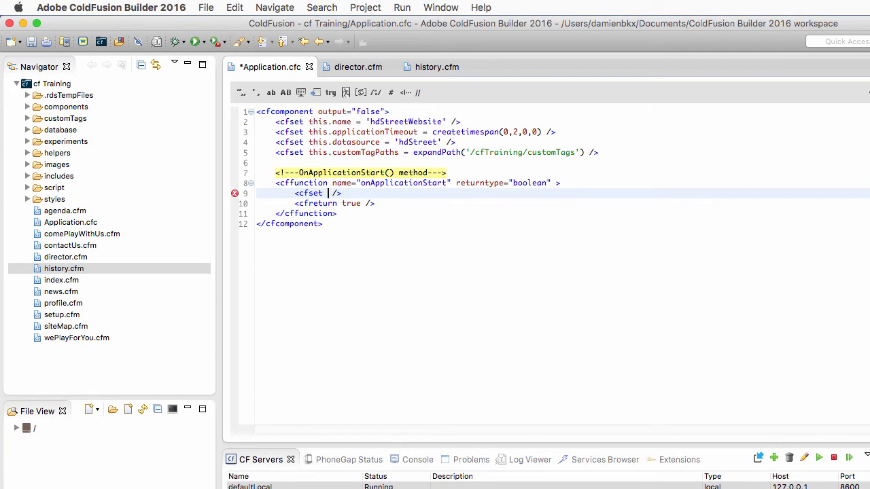
type("application.pa")
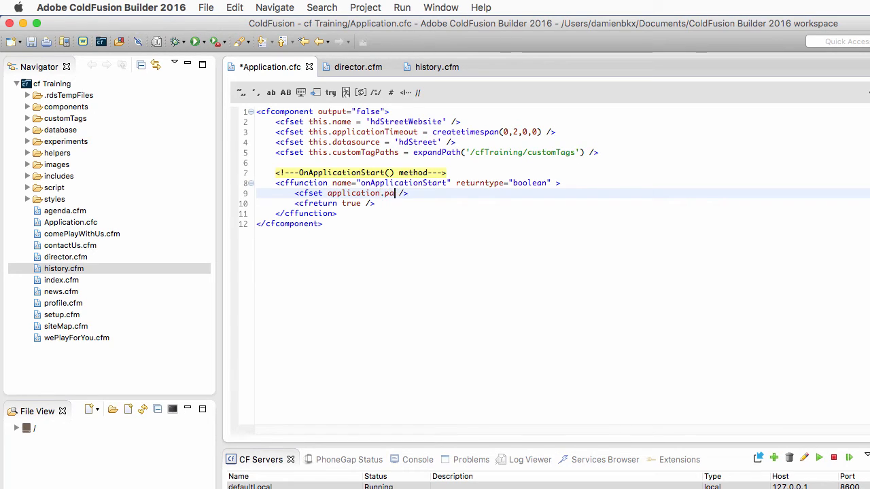
type("geService")
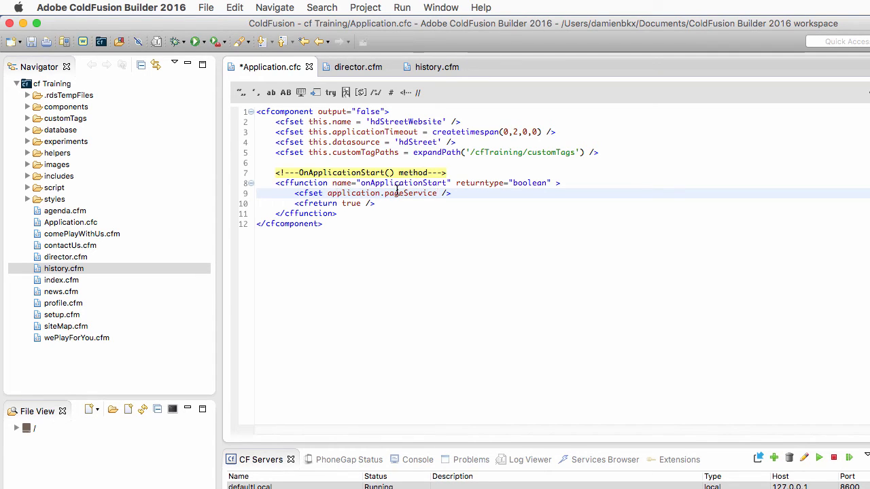
double_click(352, 193)
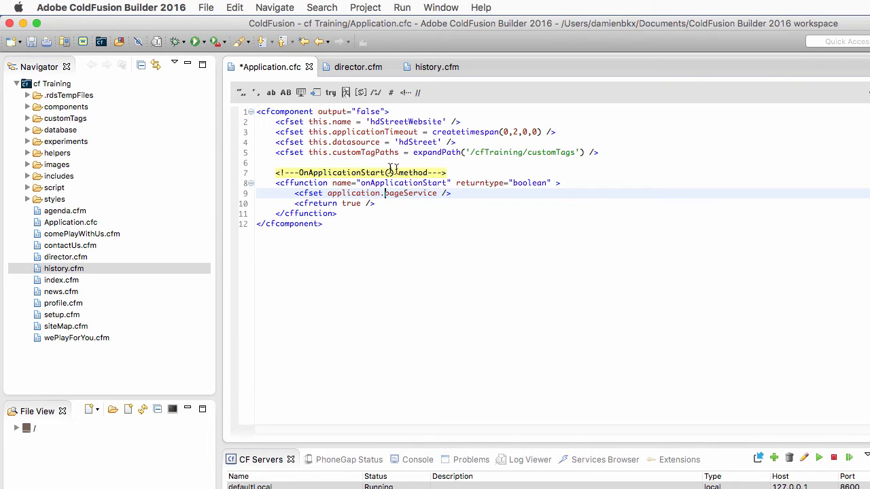
double_click(353, 193)
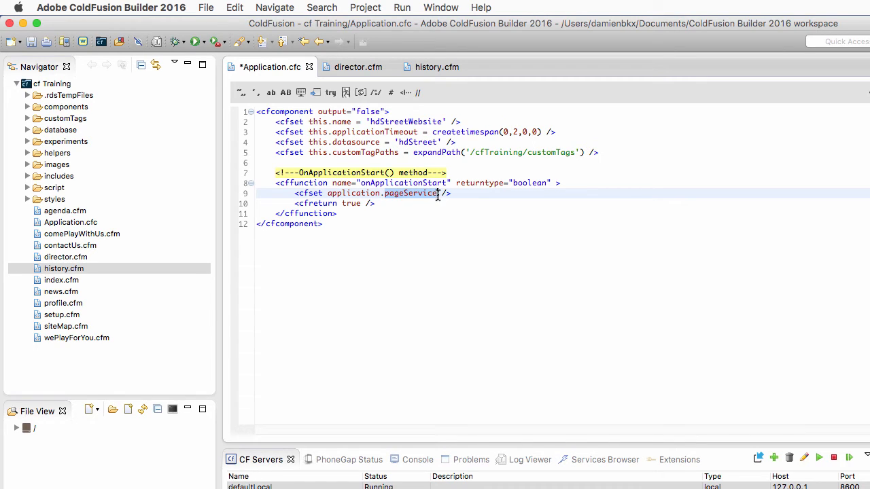
Assign it createObject of component 'cfTraining.components.pageService'
type("=")
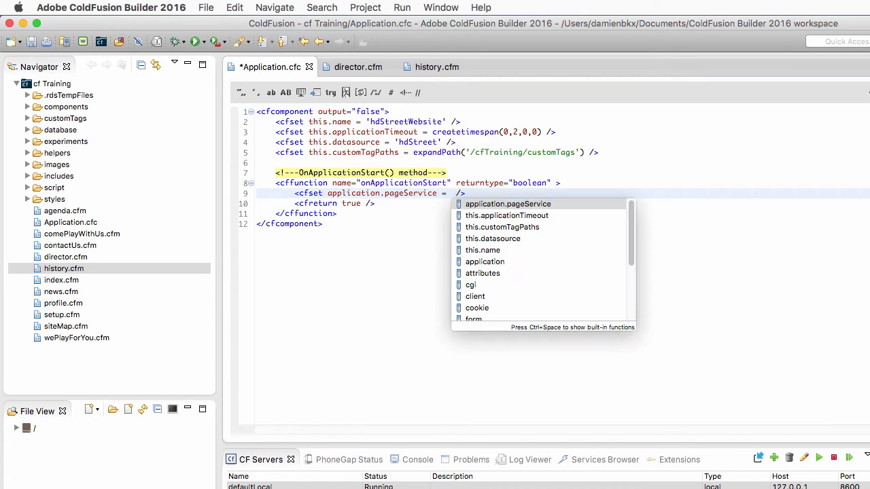
type("createObject(\"component\",'")
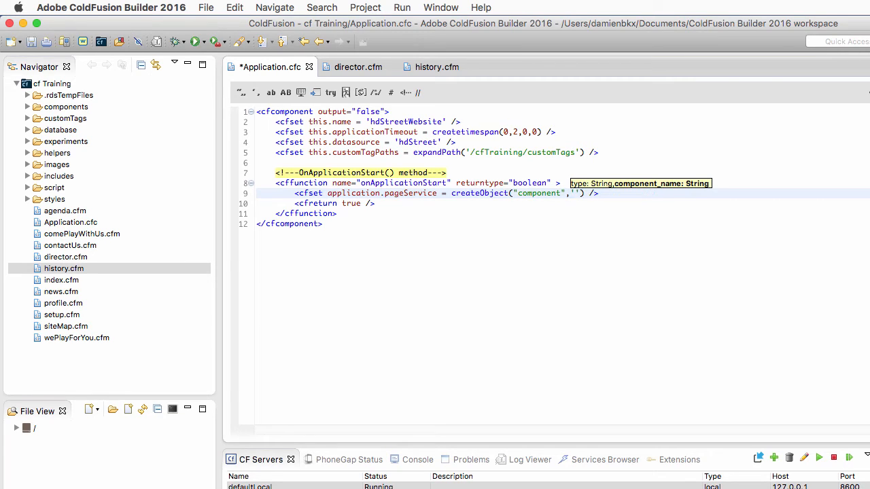
type("cfTraining")
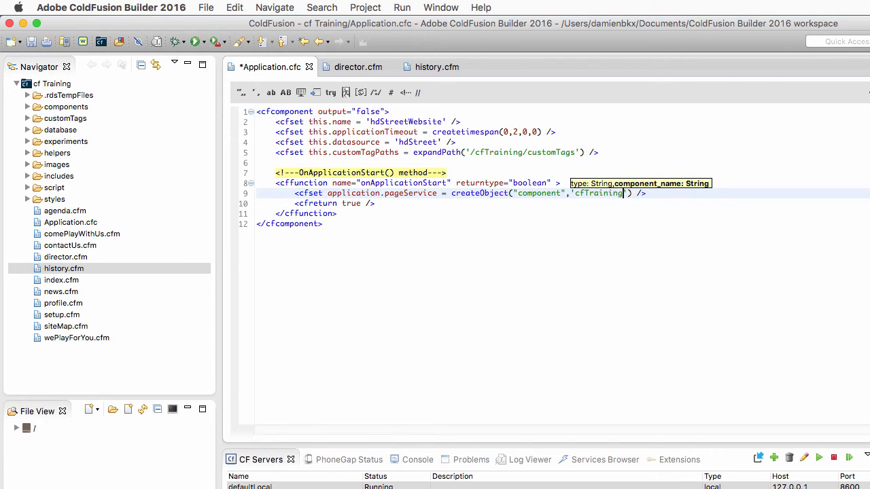
type(".components")
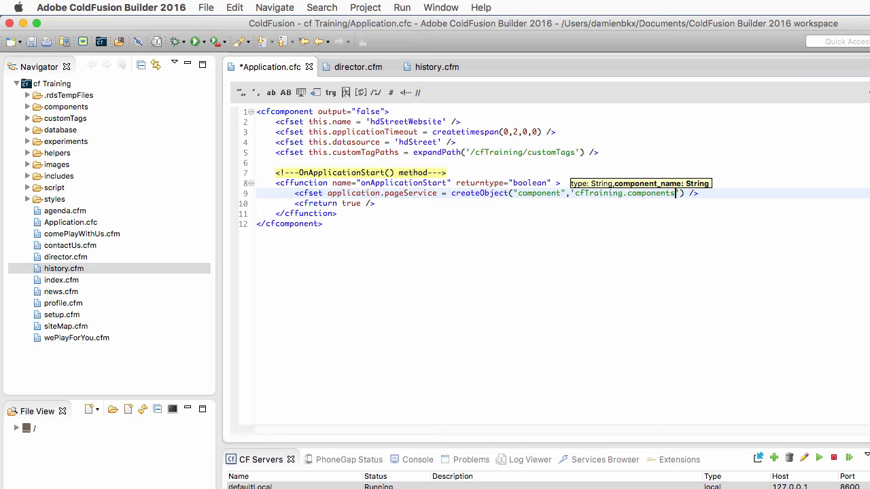
type(".pageS")
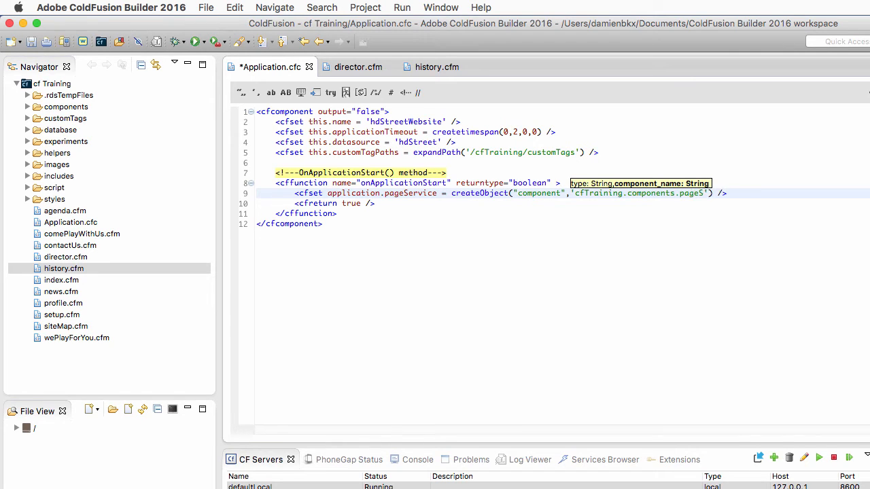
type("ervice")
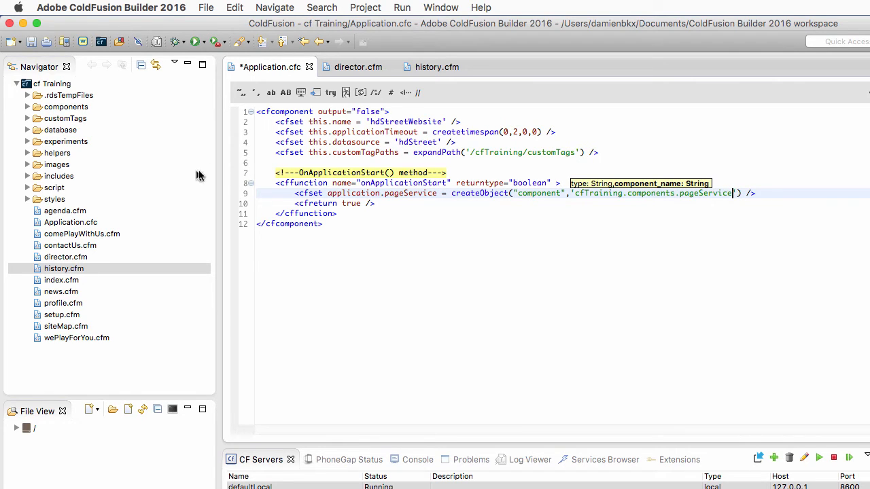
left_click(28, 107)
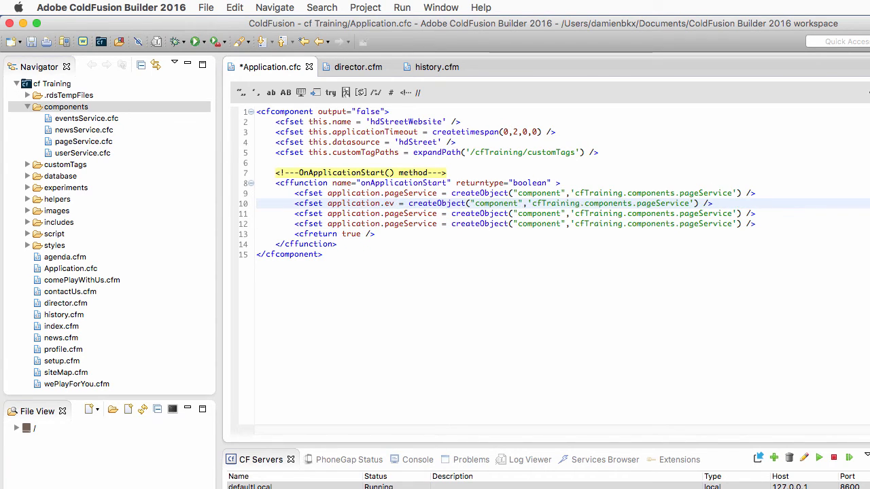
Rename the duplicated cfset lines to eventsService, newsService and userService, then save Application.cfc
type("eventsService")
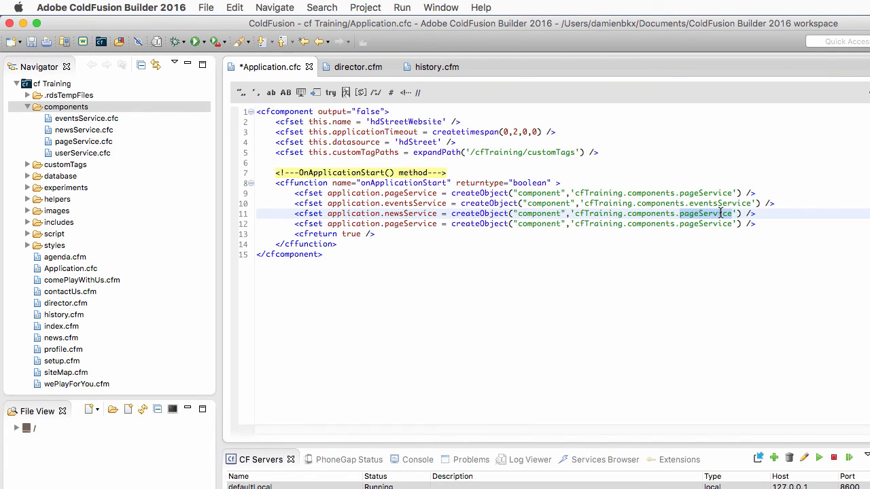
type("newsService")
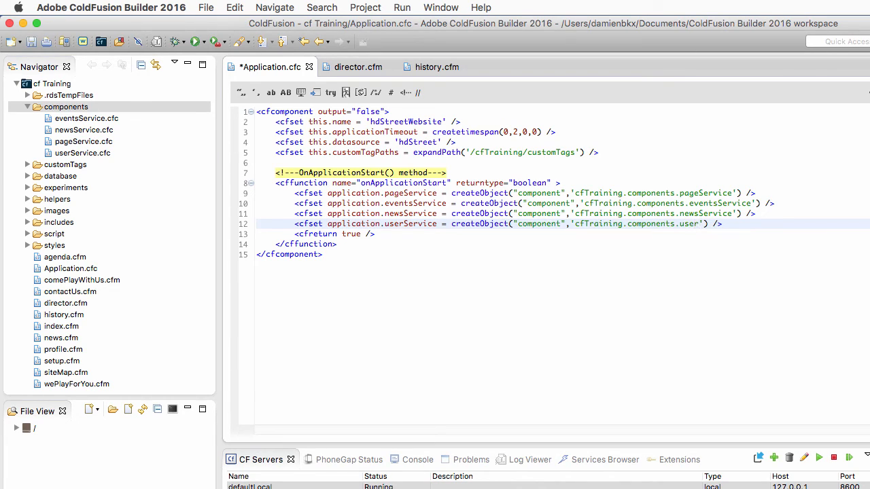
type("Service")
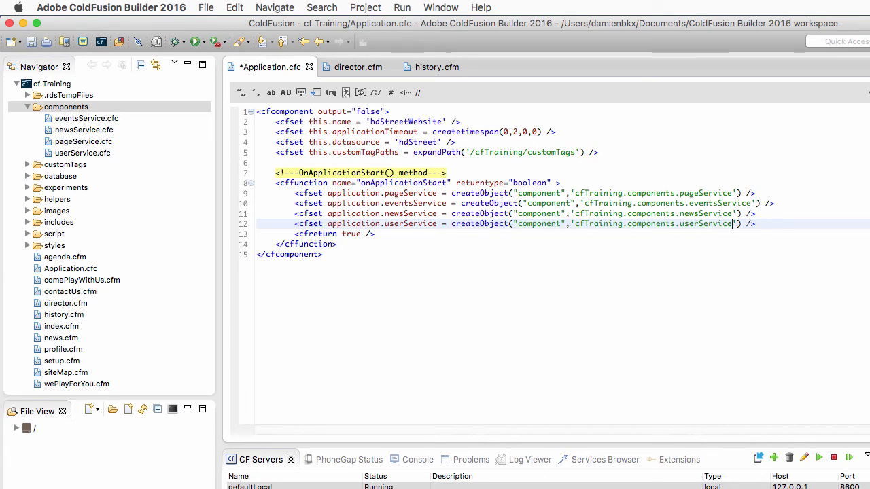
key("Cmd+s")
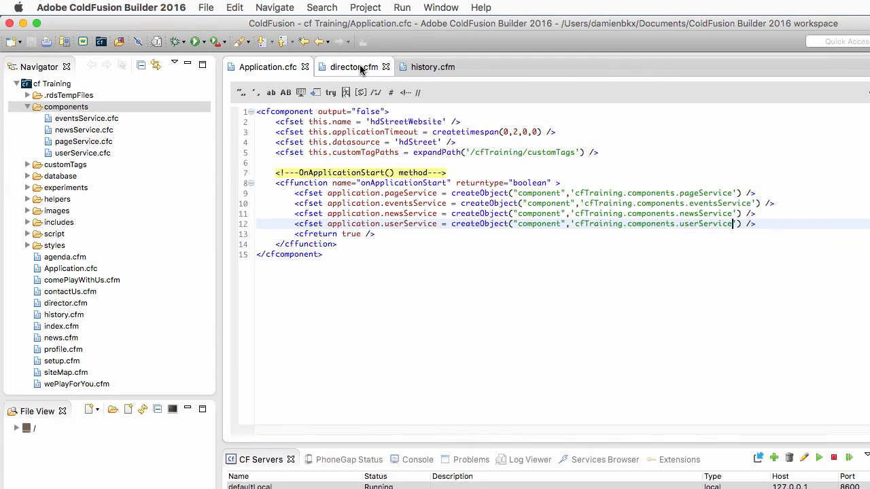
In director.cfm, drop the local createObject line, call getPageByID(1) on application.pageService, and save
left_click(349, 66)
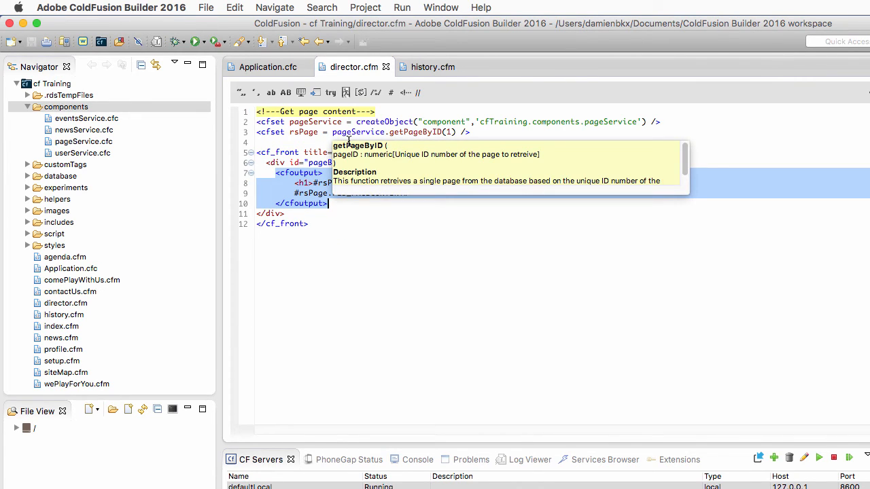
left_click(357, 131)
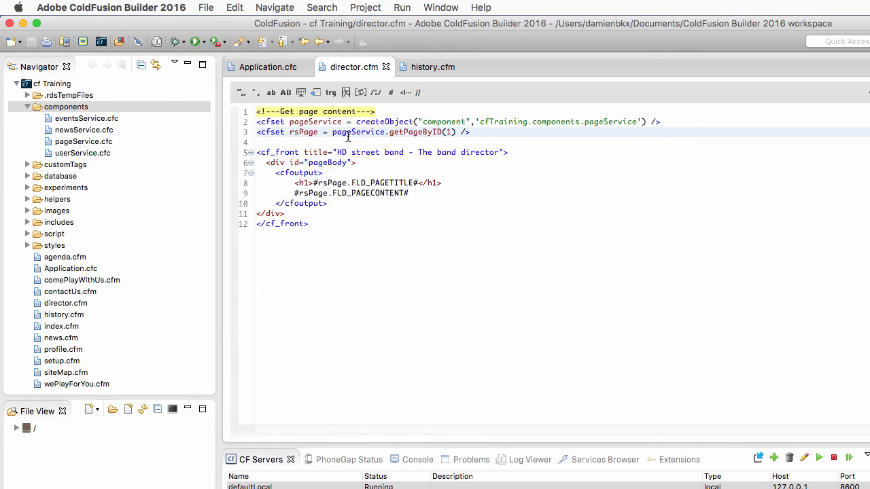
left_click(662, 121)
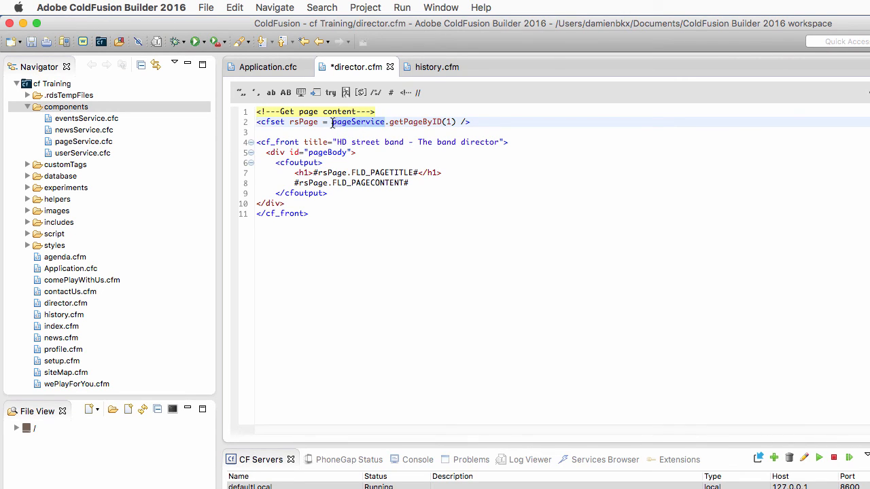
type("application.")
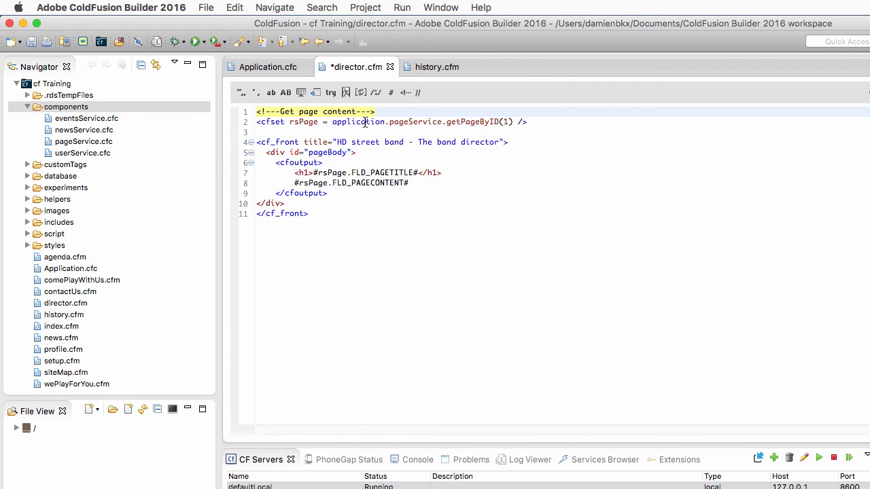
key("cmd+s")
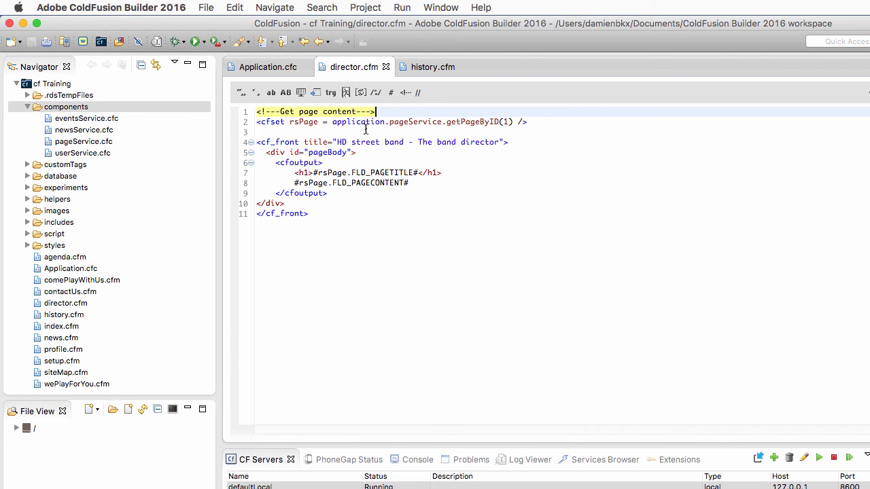